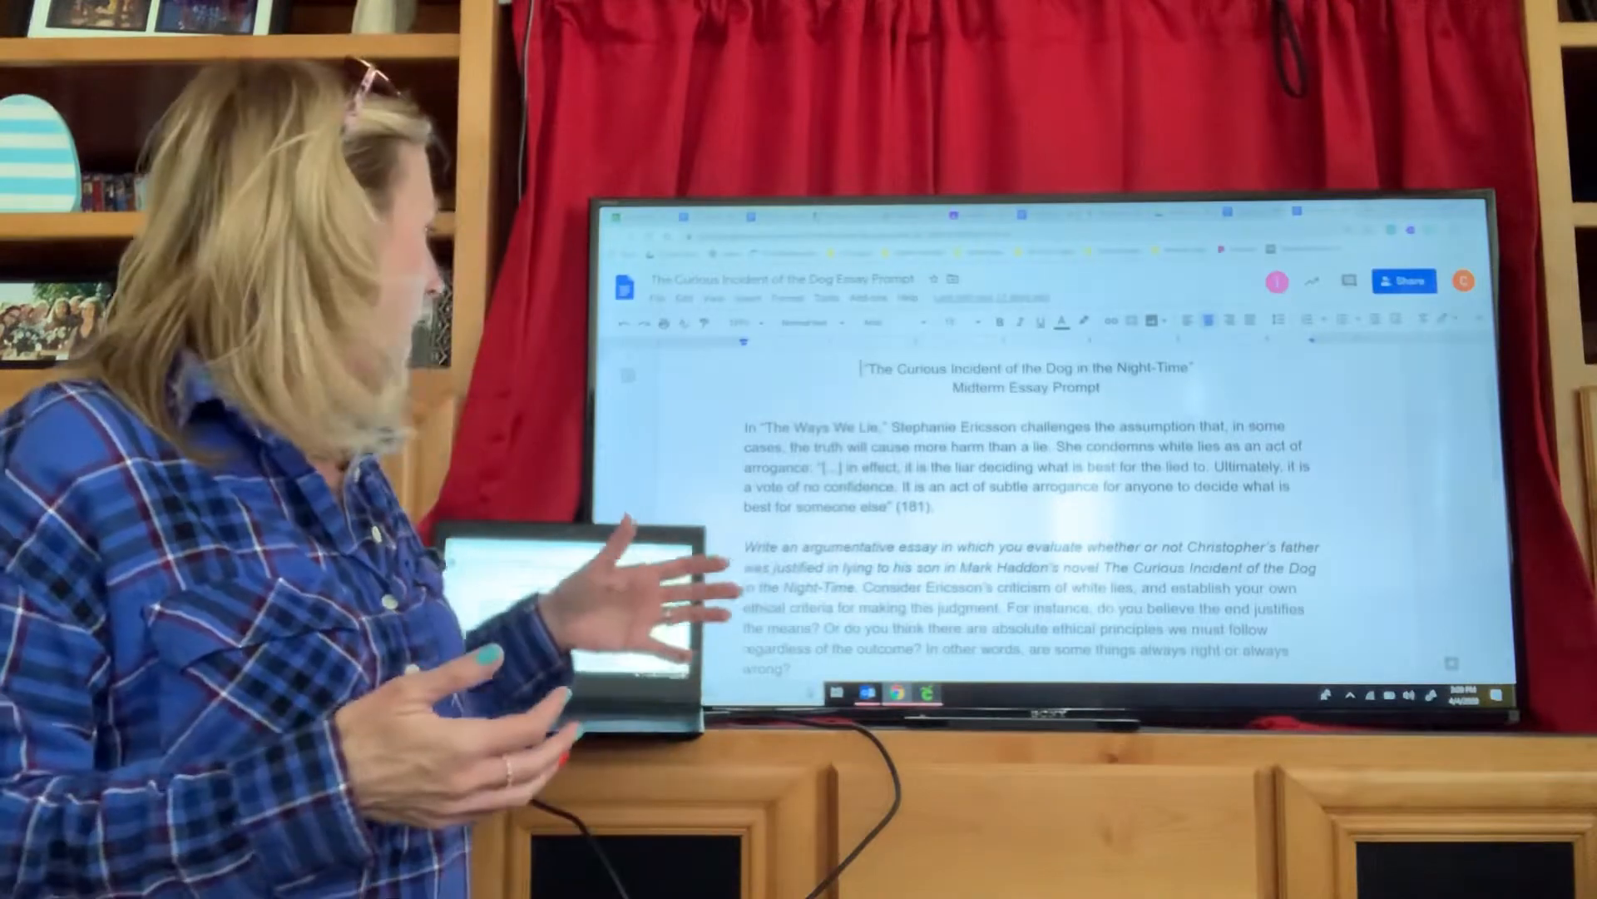
{"action": "scroll", "scroll_direction": "down", "scroll_amount": 3}
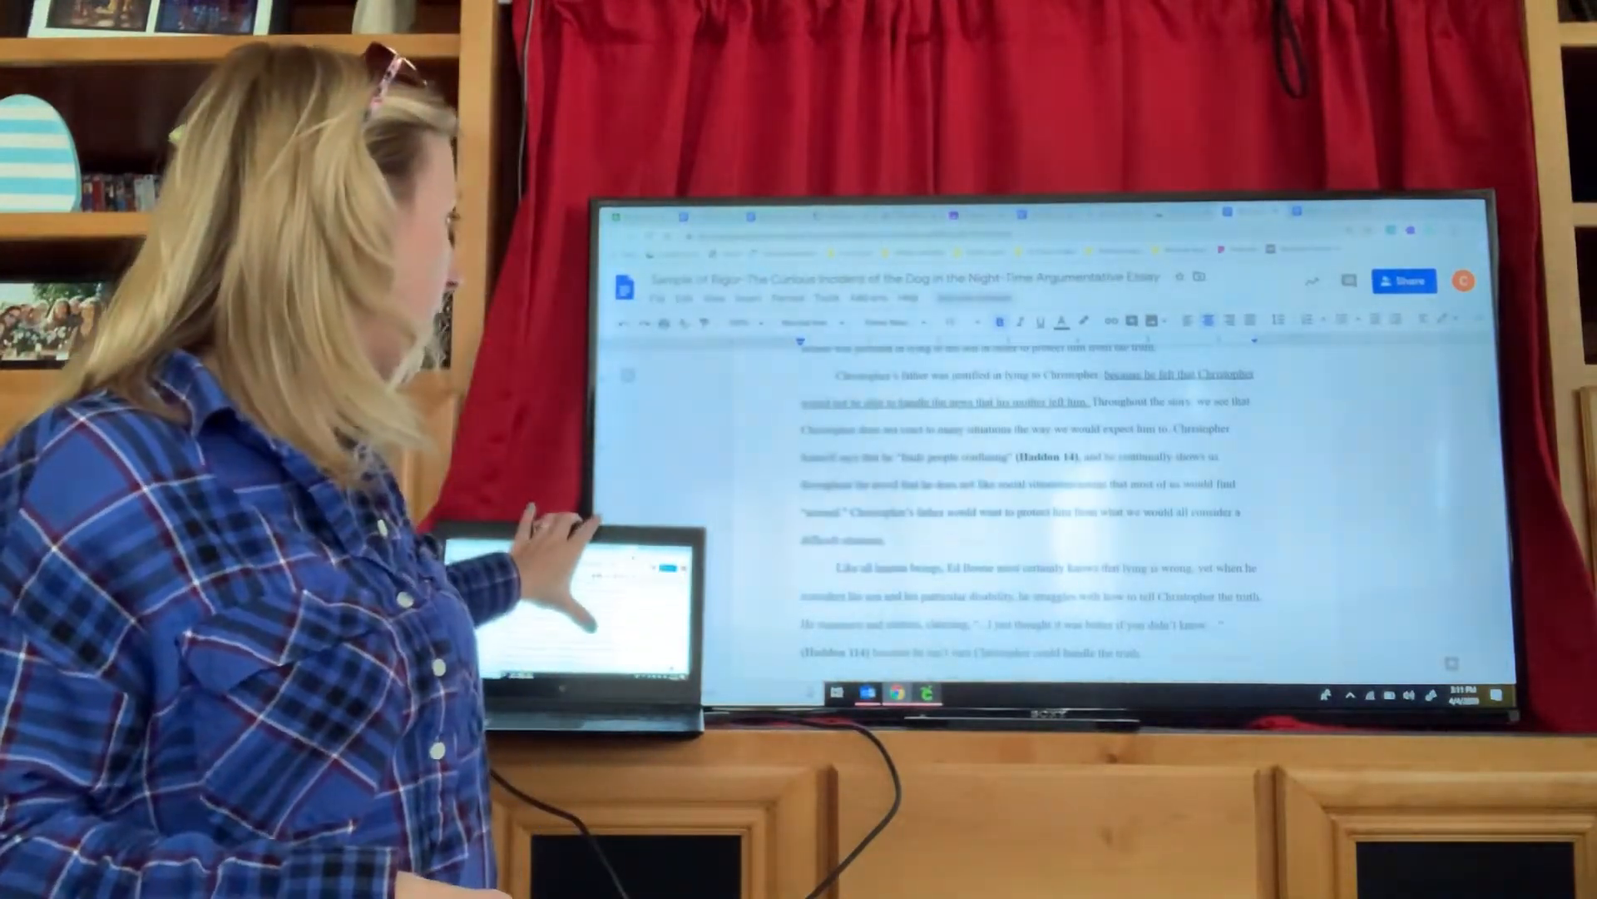
{"action": "scroll", "scroll_direction": "down", "scroll_amount": 3}
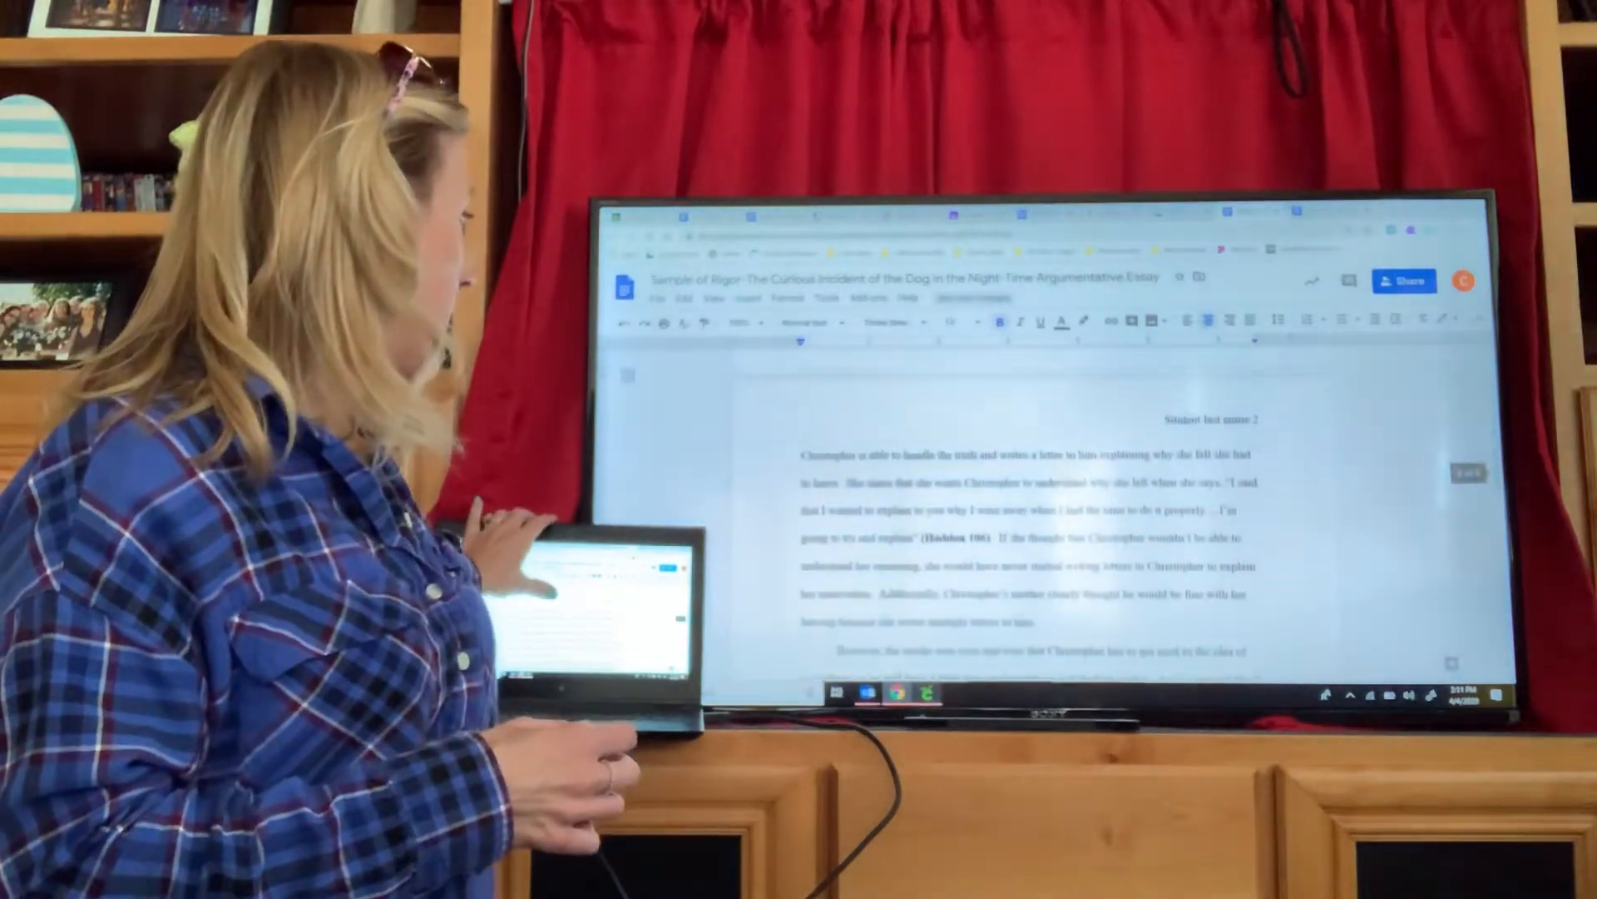
{"action": "scroll", "scroll_direction": "down", "scroll_amount": 3}
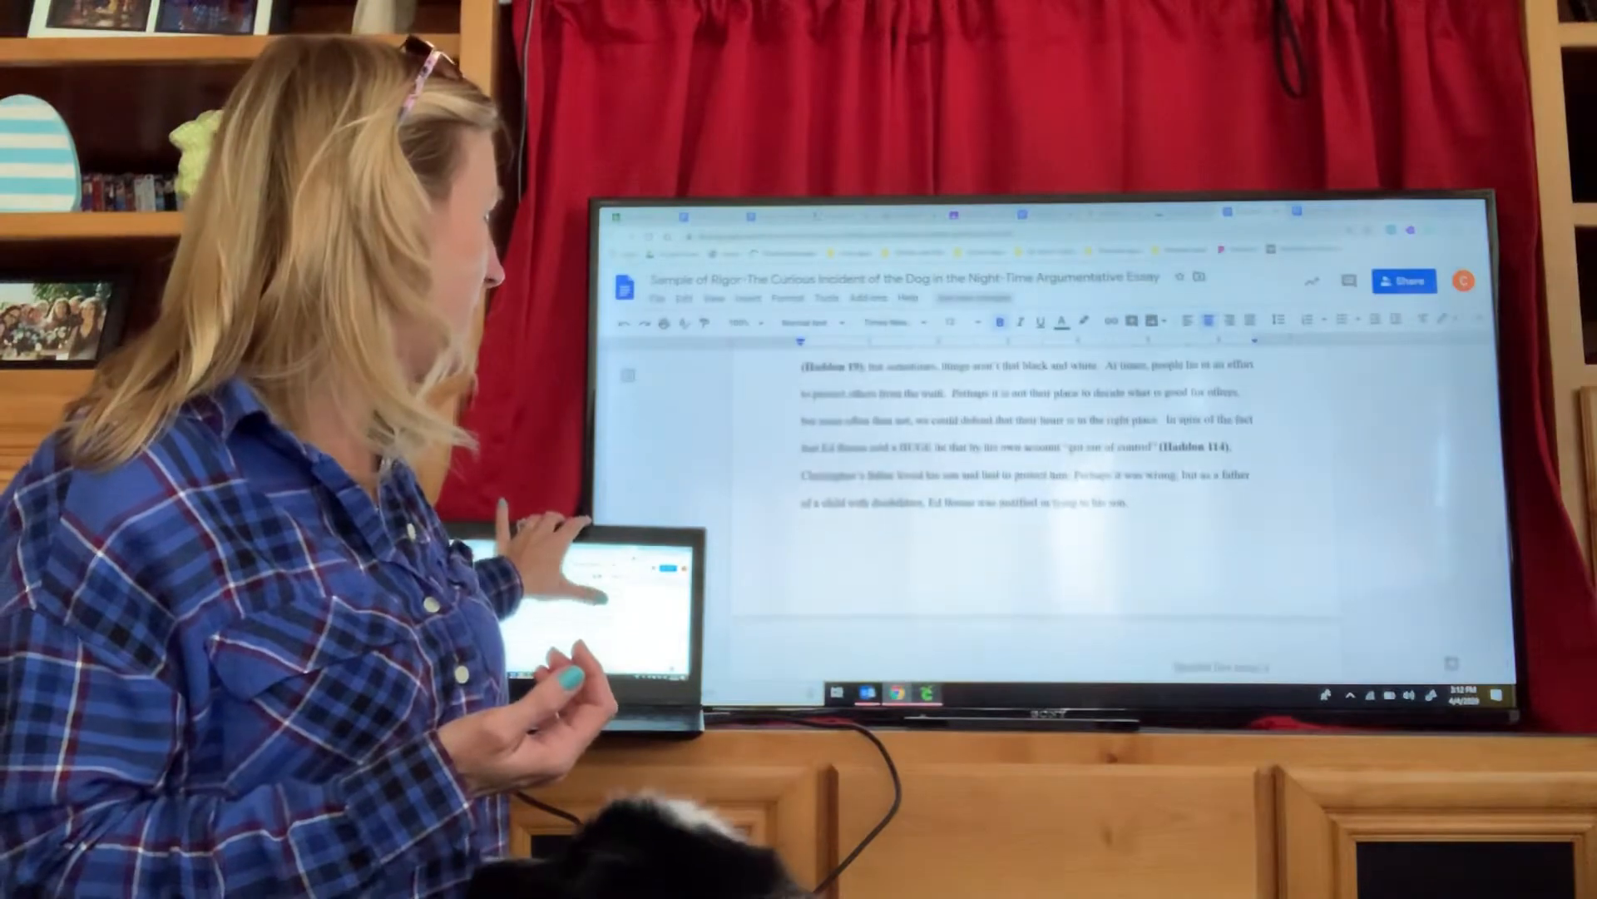
{"action": "scroll", "scroll_direction": "down", "scroll_amount": 3}
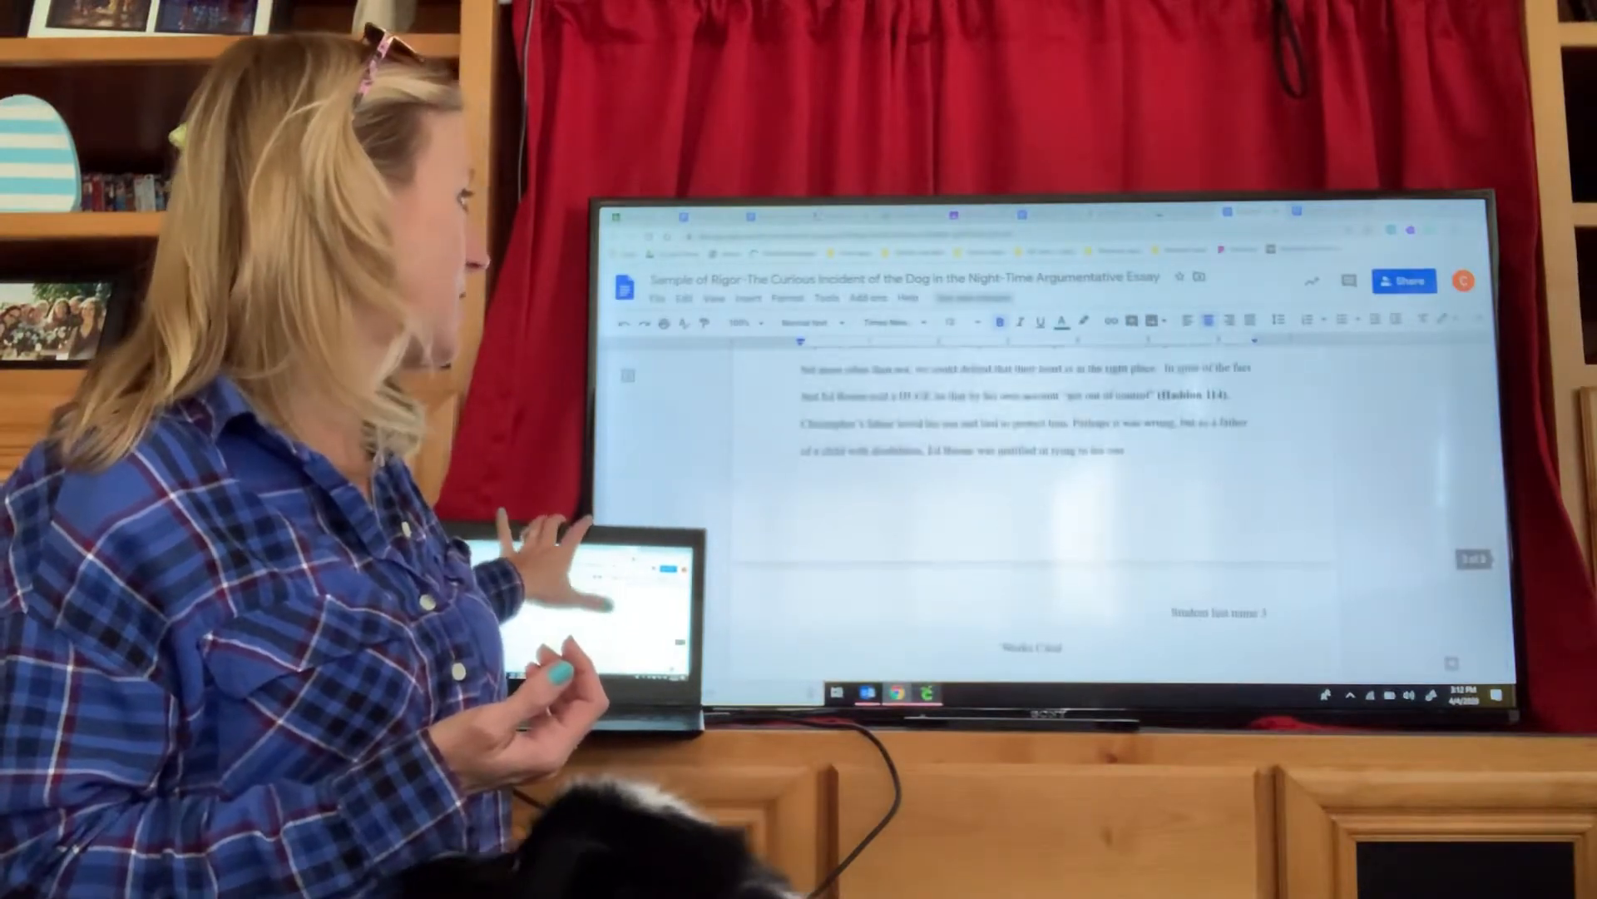